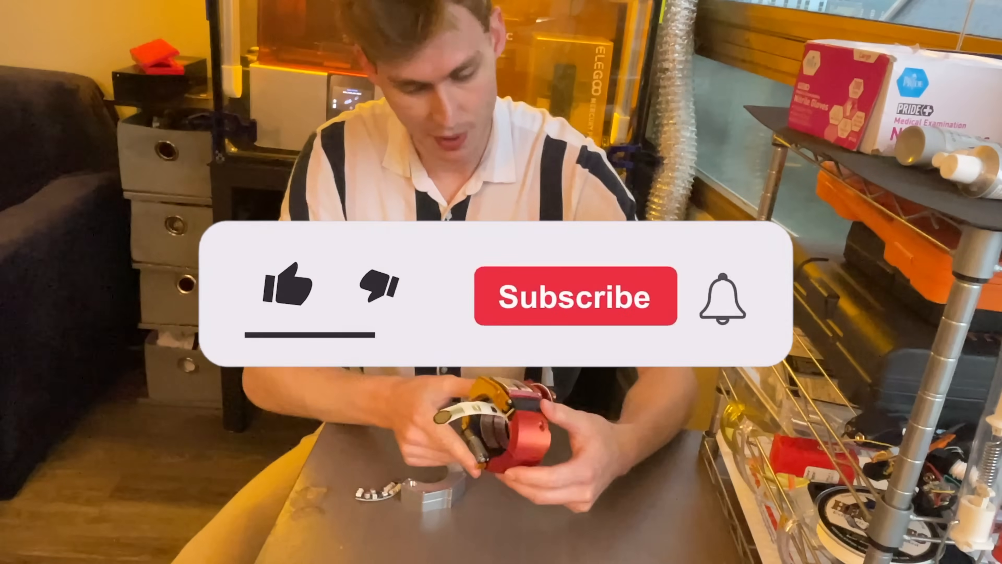
pyautogui.click(574, 295)
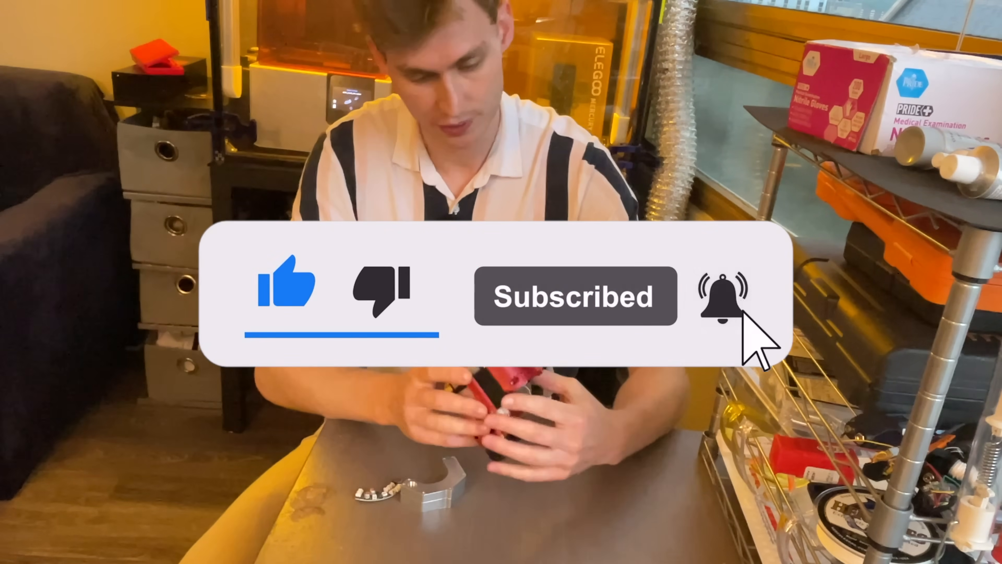